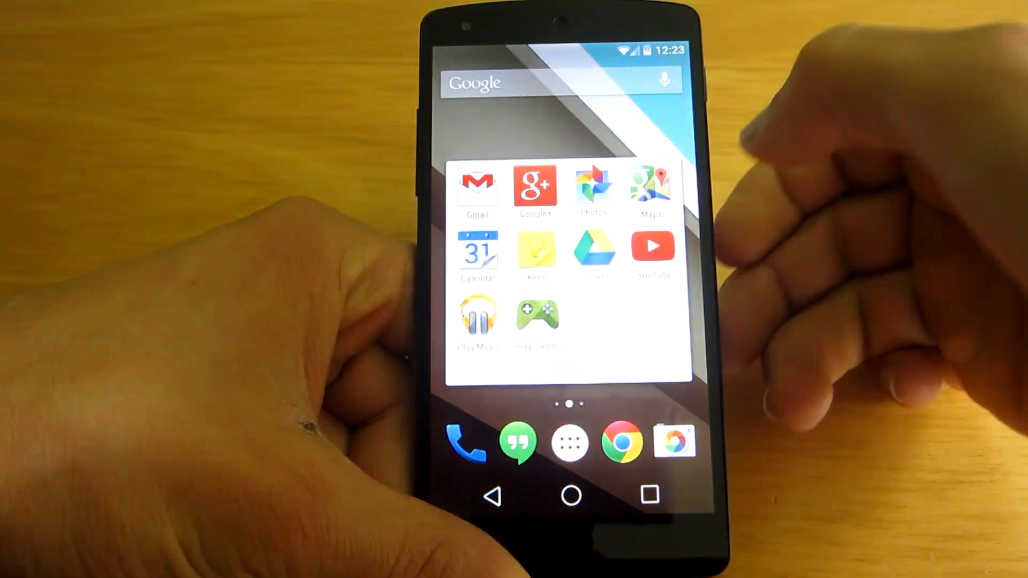
# Step: Start a new quick note in Google Keep from the home screen folder
pyautogui.click(536, 253)
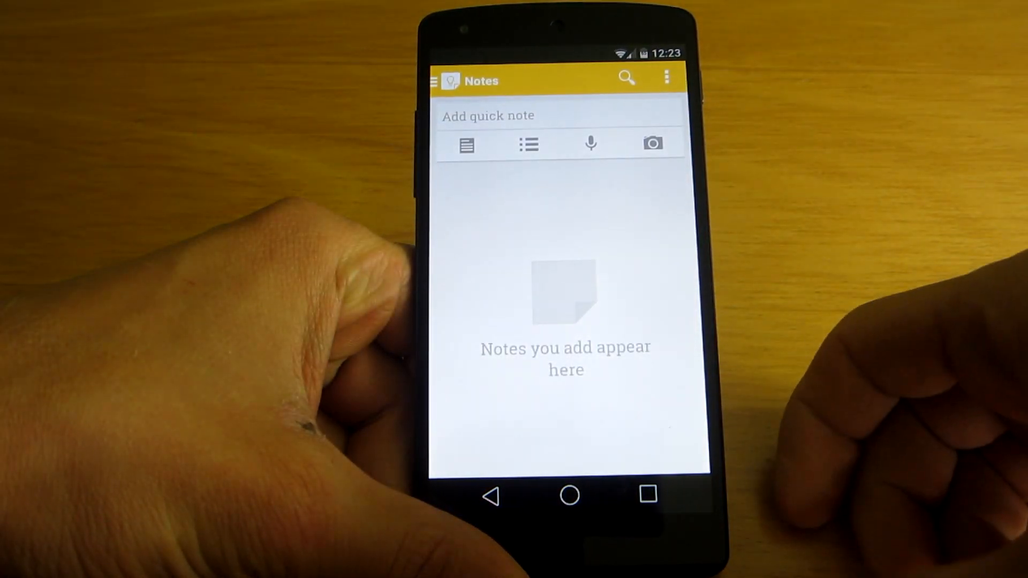
pyautogui.click(557, 115)
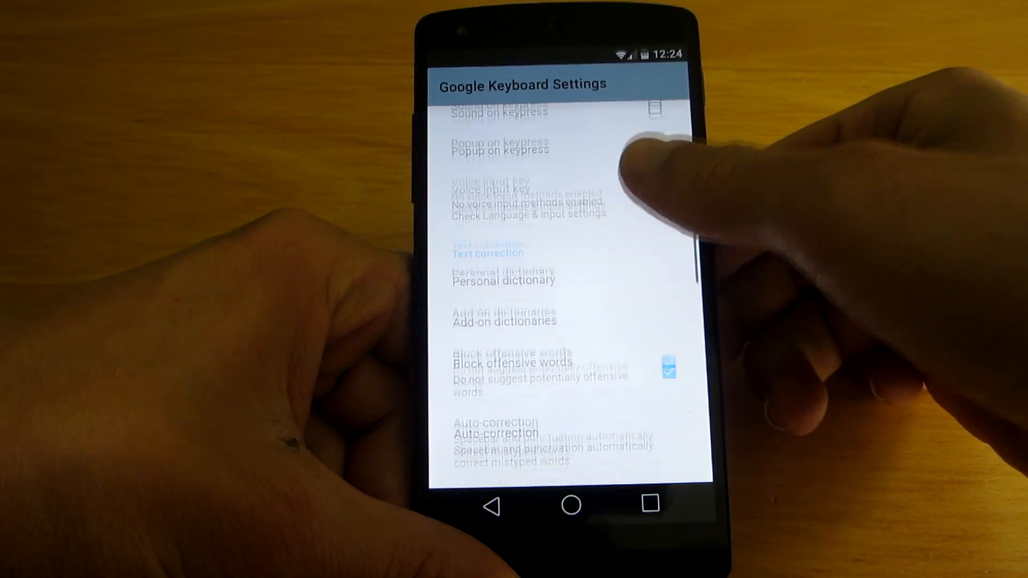
# Step: Set the keyboard colour scheme to Blue under Advanced settings, then return to the Keep note
pyautogui.scroll(-3)
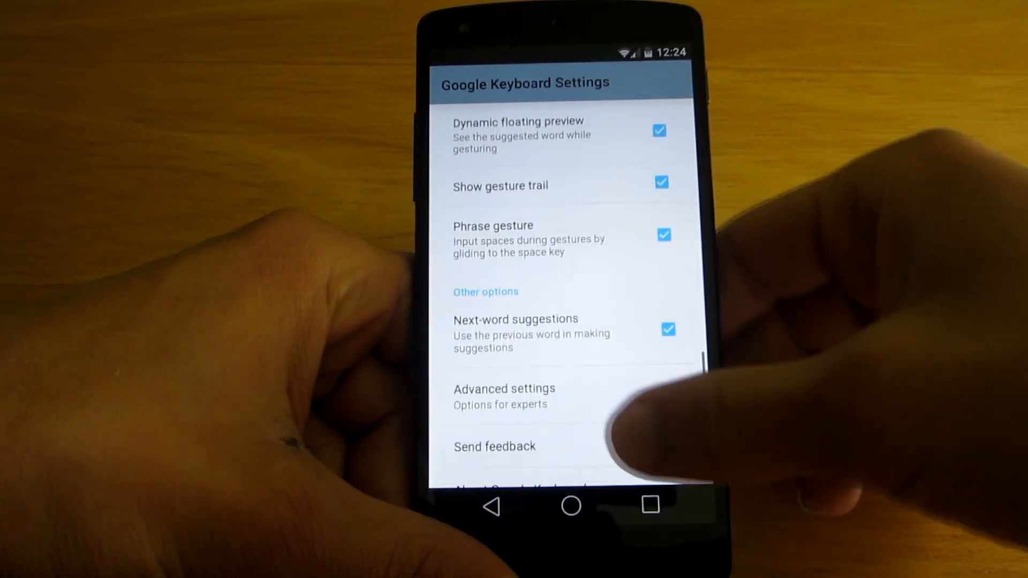
pyautogui.click(504, 396)
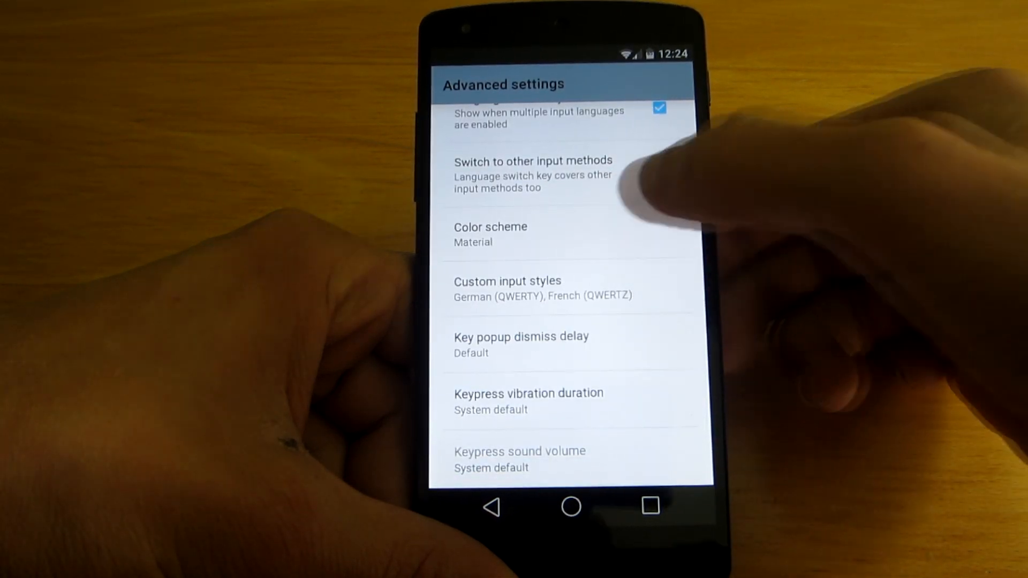
pyautogui.click(490, 234)
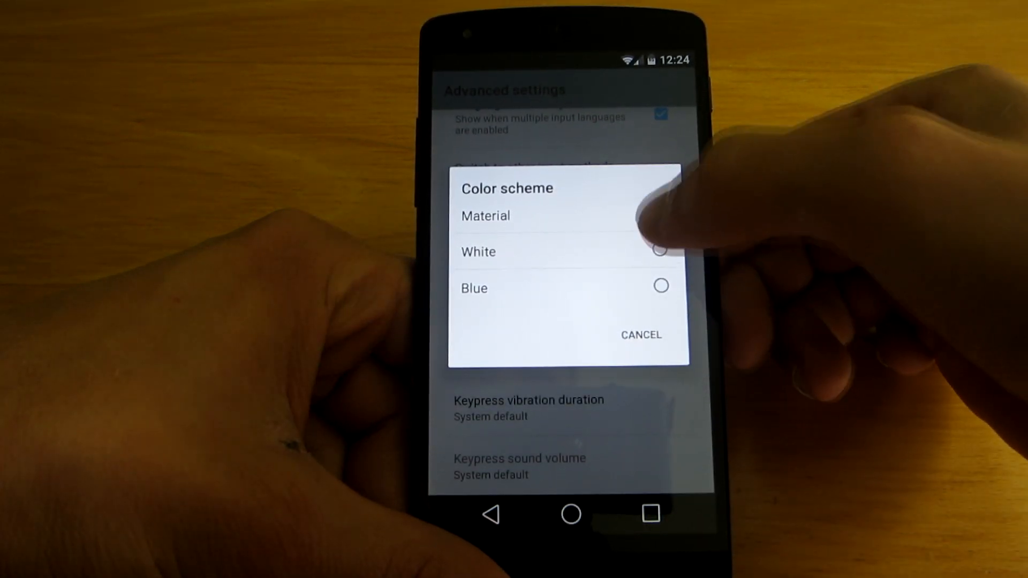
pyautogui.click(656, 212)
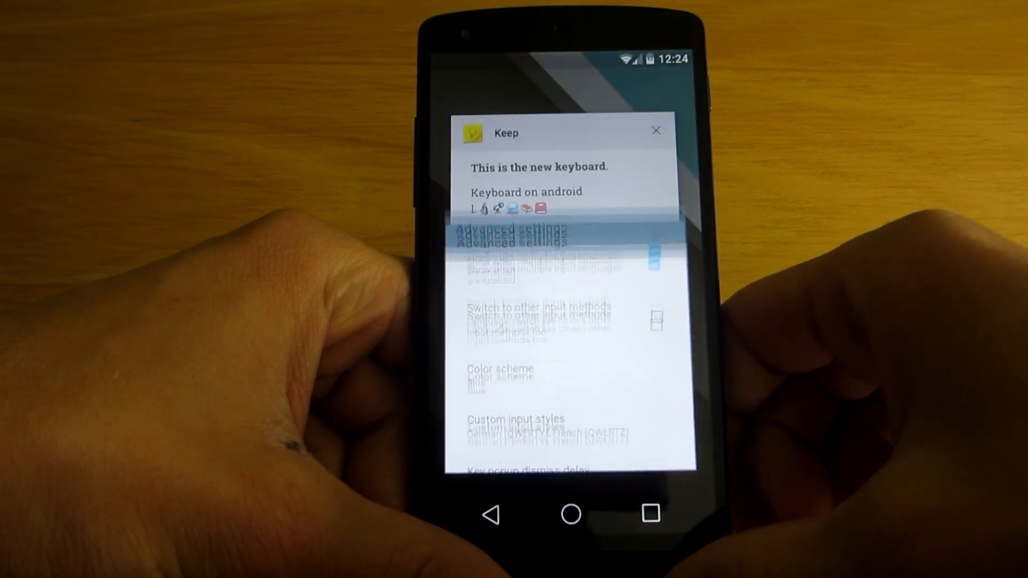
pyautogui.click(655, 131)
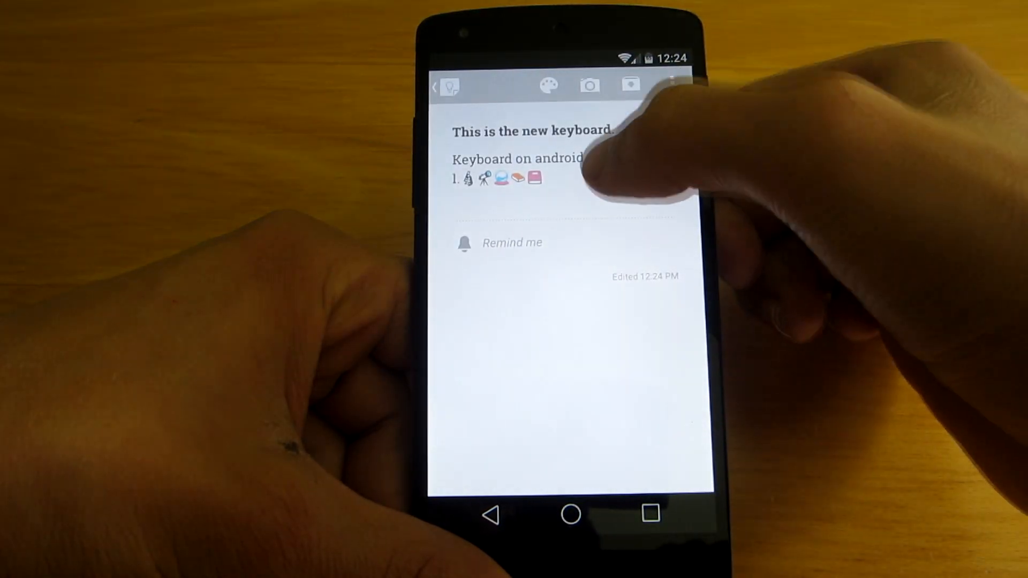